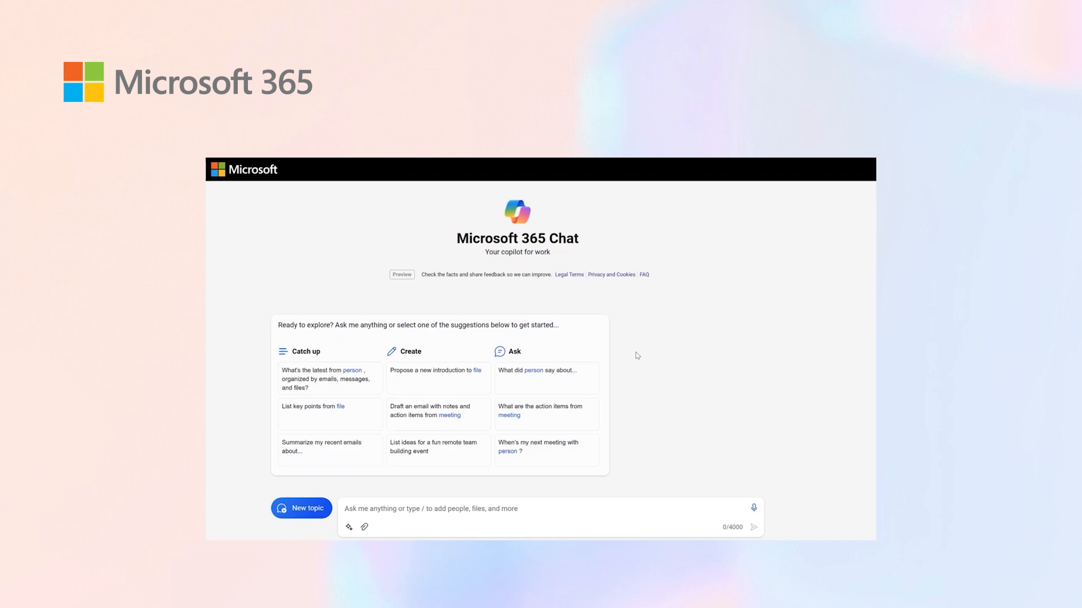
Step: Ask for Adele Vance's latest updates, grouped into emails, messages and files with references
{"action": "left_click", "coordinate": [329, 378]}
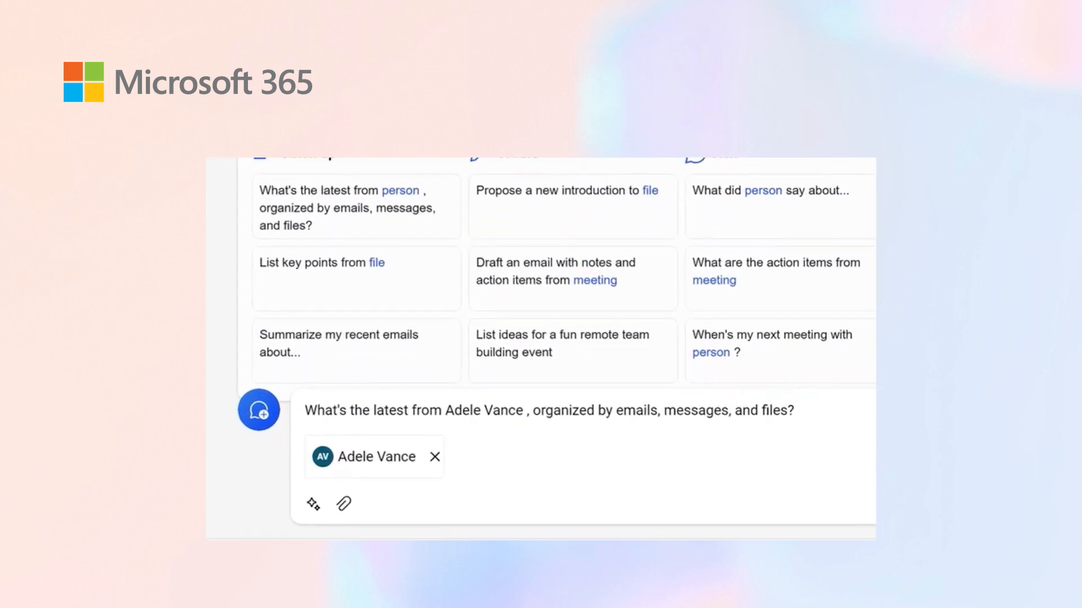
{"action": "left_click", "coordinate": [758, 527]}
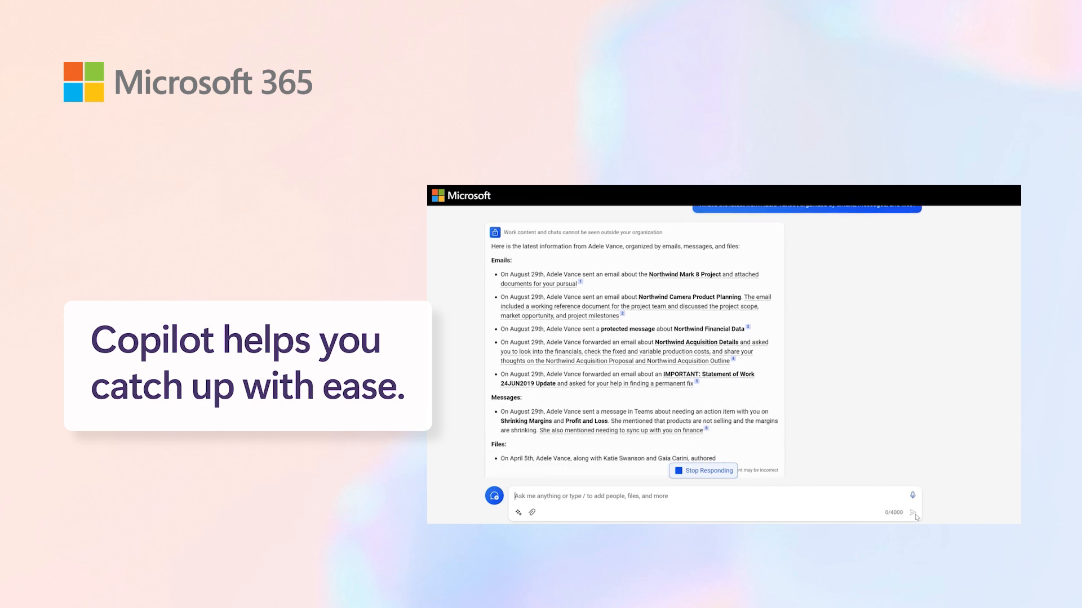
{"action": "mouse_move", "coordinate": [880, 425]}
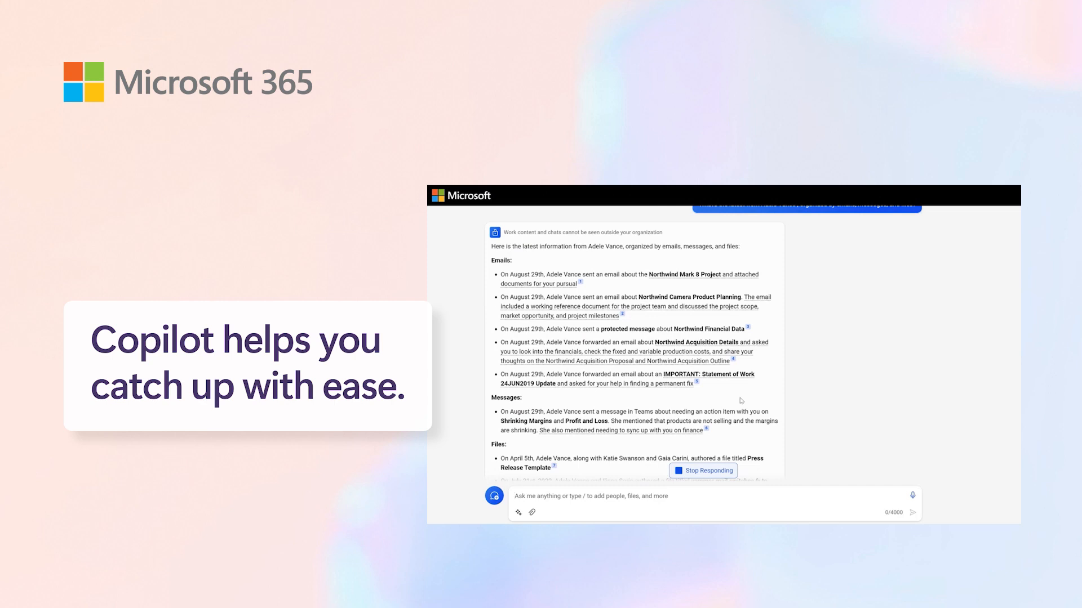
{"action": "scroll", "scroll_direction": "down", "scroll_amount": 3}
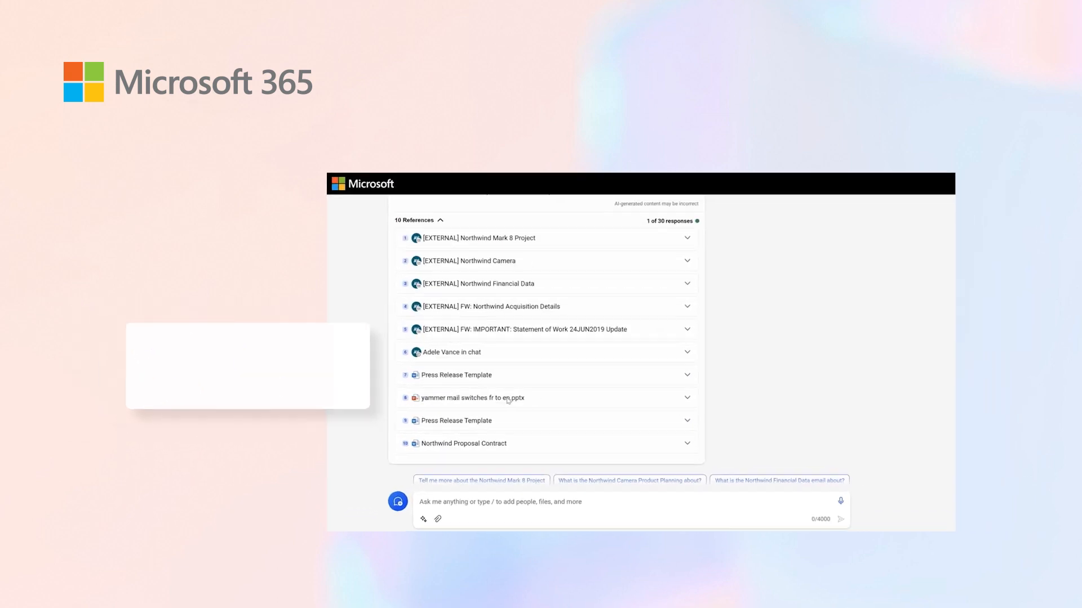
{"action": "scroll", "scroll_direction": "up", "scroll_amount": 3}
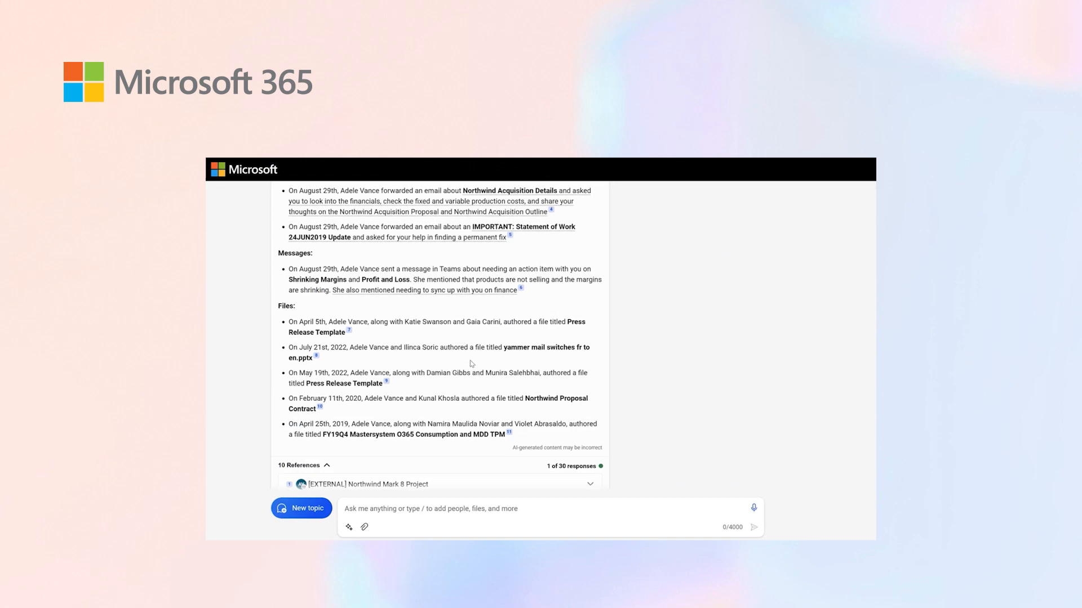
{"action": "scroll", "scroll_direction": "down", "scroll_amount": 3}
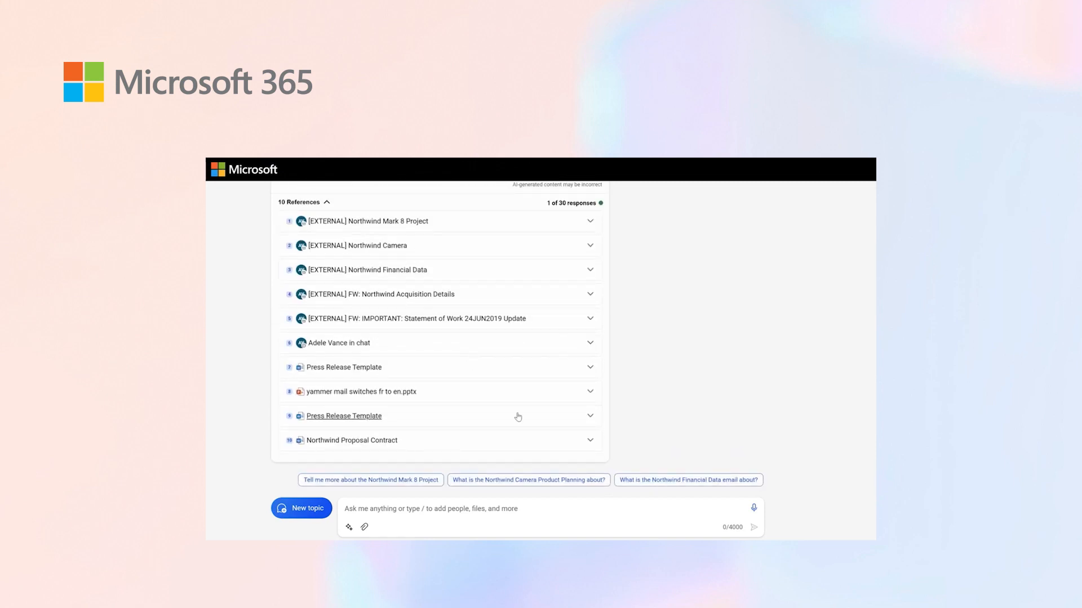
{"action": "mouse_move", "coordinate": [665, 358]}
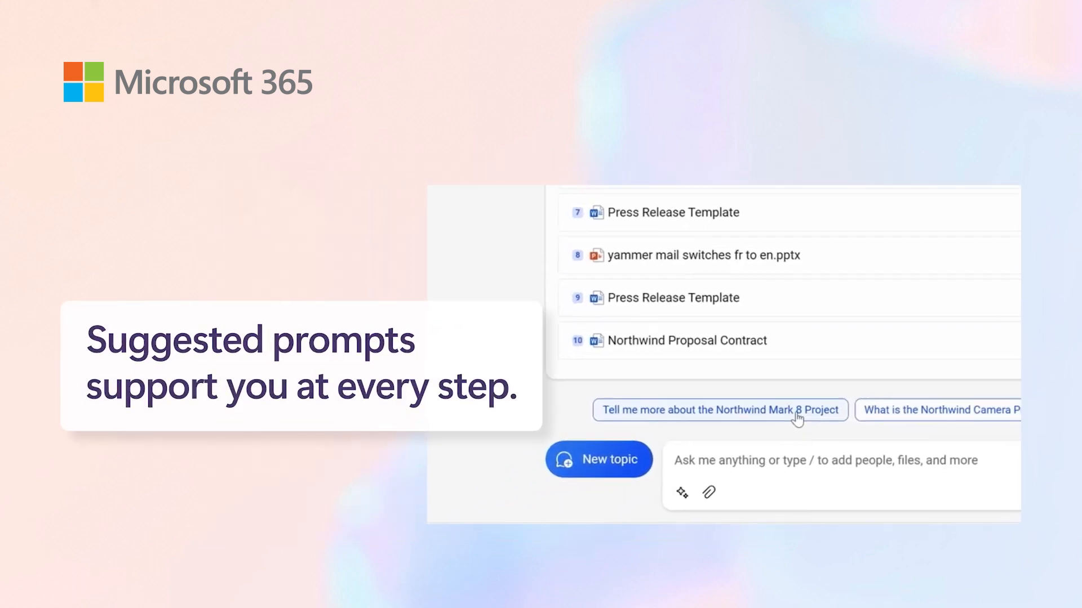
Step: Get a summary of the Northwind Mark 8 Project and reveal its cited references
{"action": "left_click", "coordinate": [718, 410]}
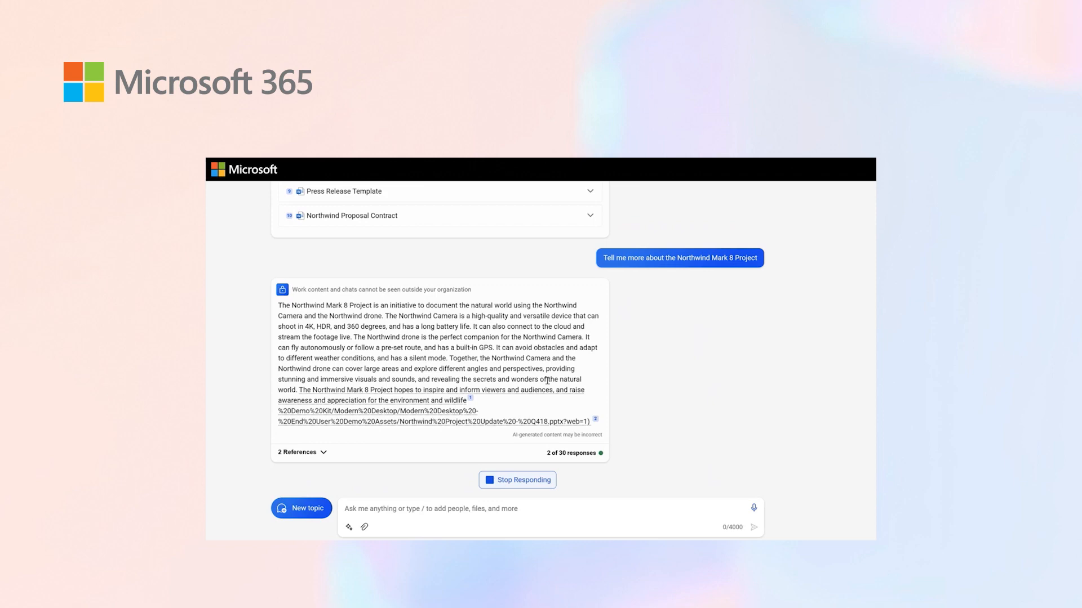
{"action": "left_click", "coordinate": [297, 452]}
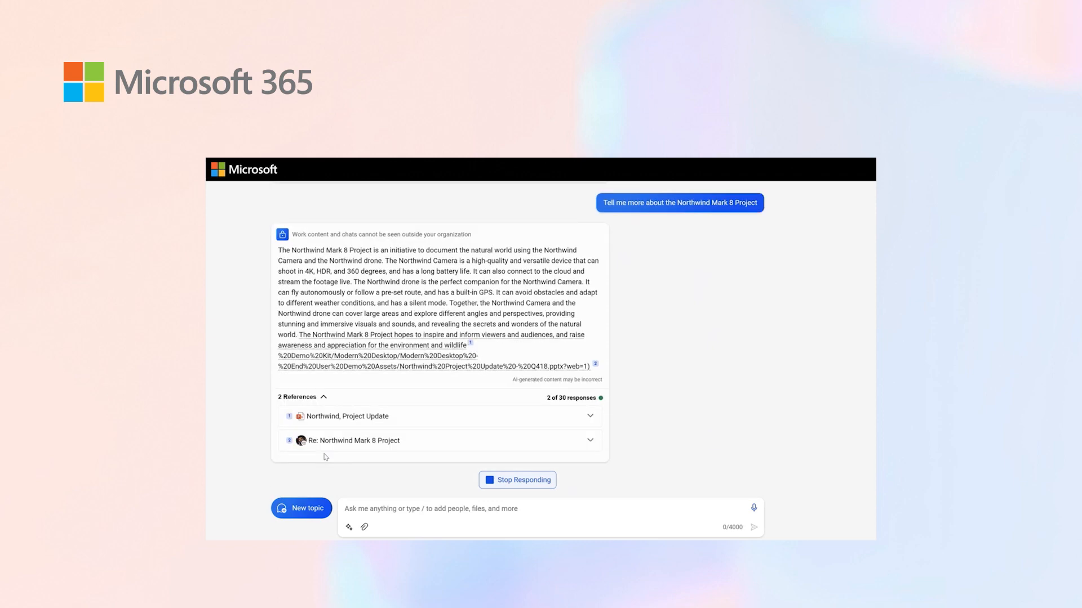
Step: View the Northwind, Project Update deck and start a 'List key points from file' request
{"action": "left_click", "coordinate": [347, 416]}
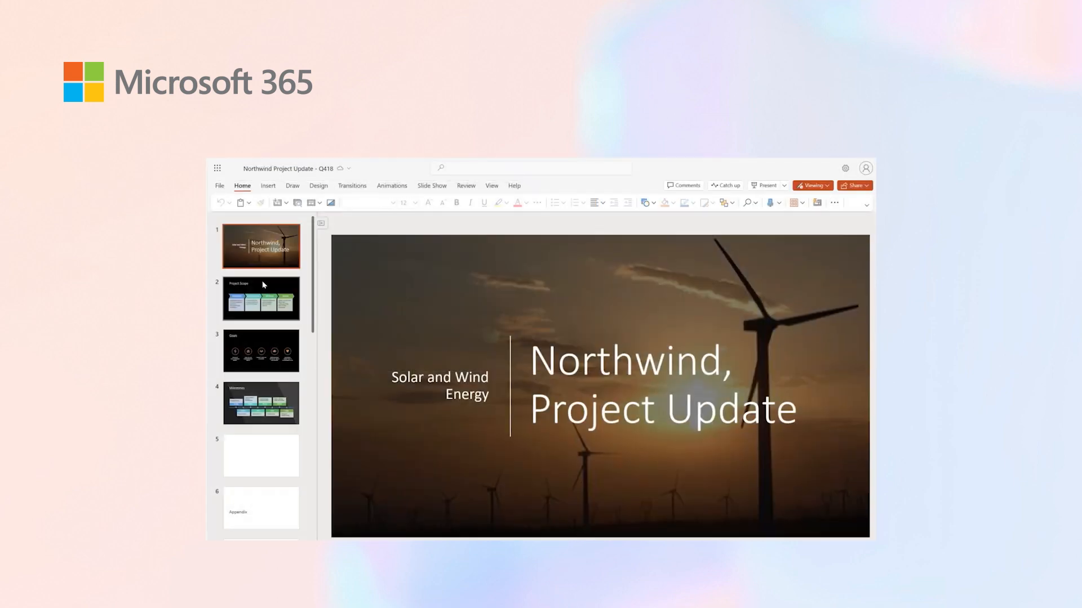
{"action": "left_click", "coordinate": [260, 297]}
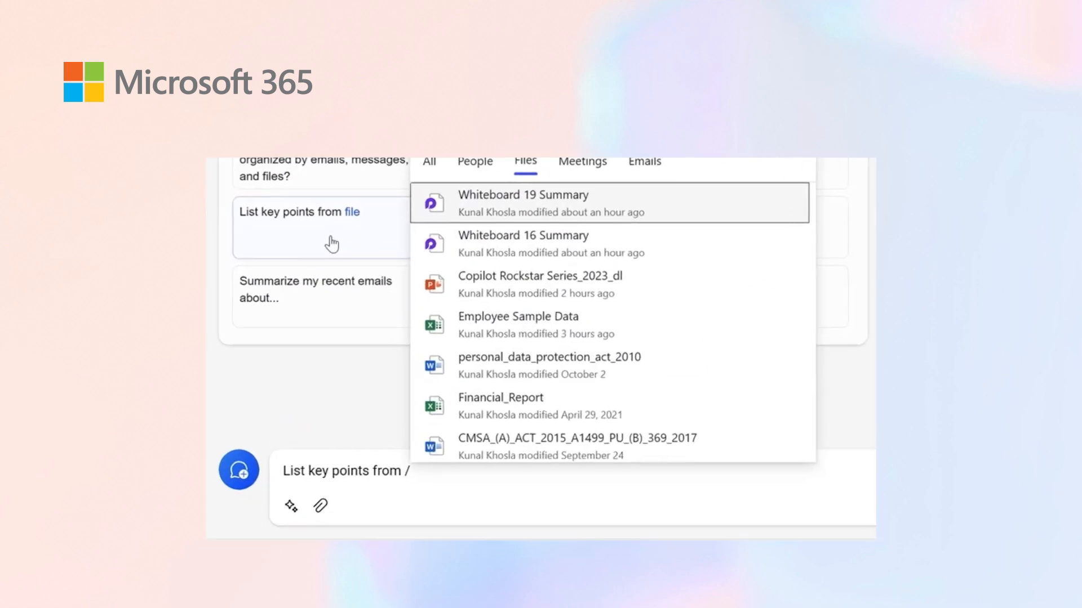
Step: Request key points from the Microsoft Entra Overview & Demonstartion deck via 'entr' search
{"action": "type", "text": "entr"}
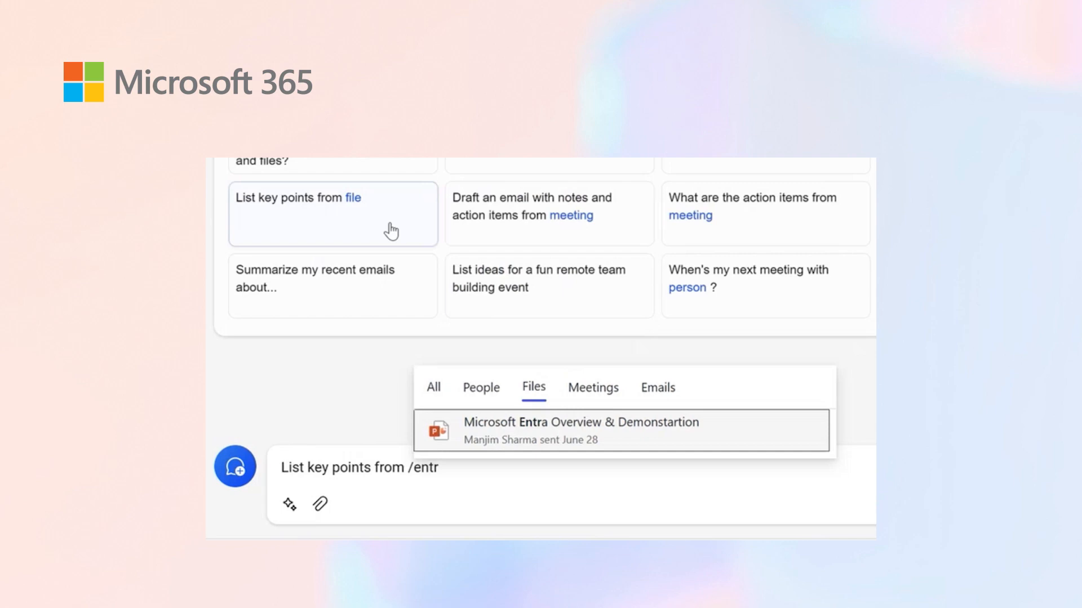
{"action": "left_click", "coordinate": [580, 431]}
{"action": "type", "text": "Summarize my recent emails about Northwind"}
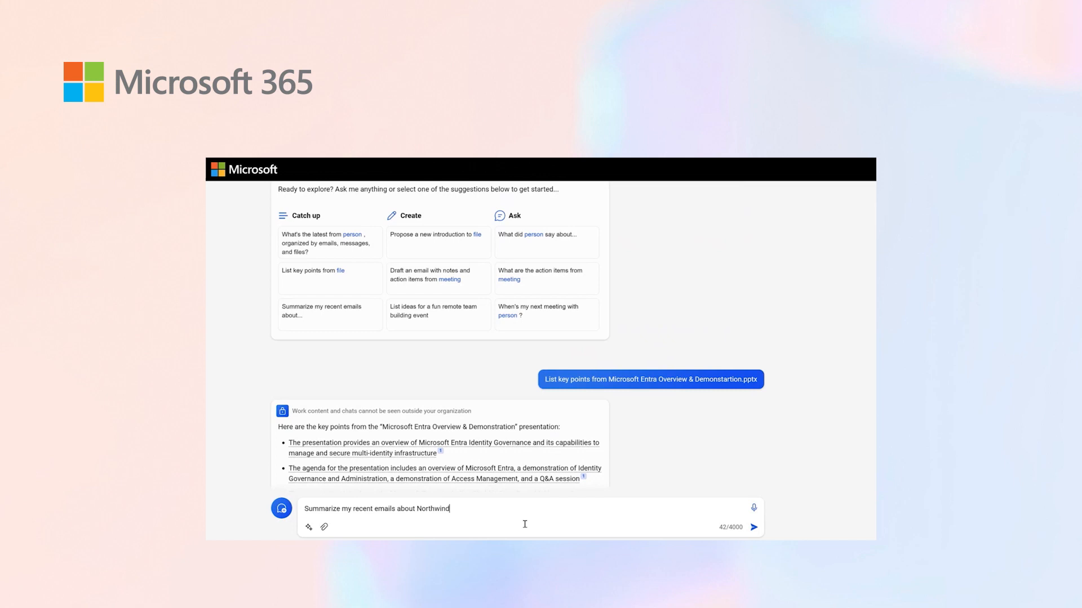
Step: Send 'Summarize my recent emails about Northwind' and start a 'What did person say about' question
{"action": "left_click", "coordinate": [753, 527]}
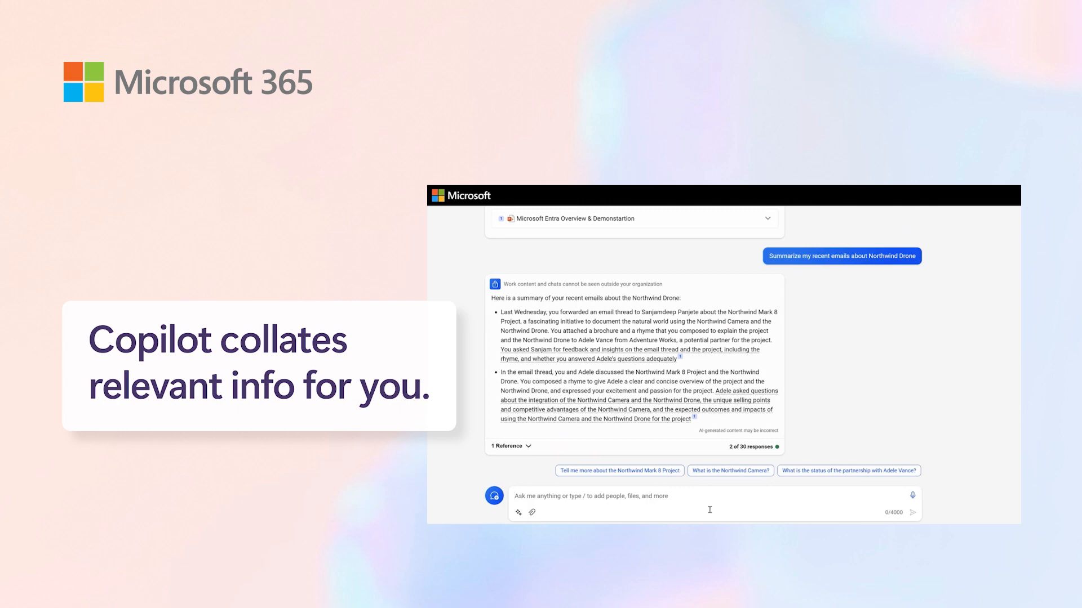
{"action": "left_click", "coordinate": [302, 508]}
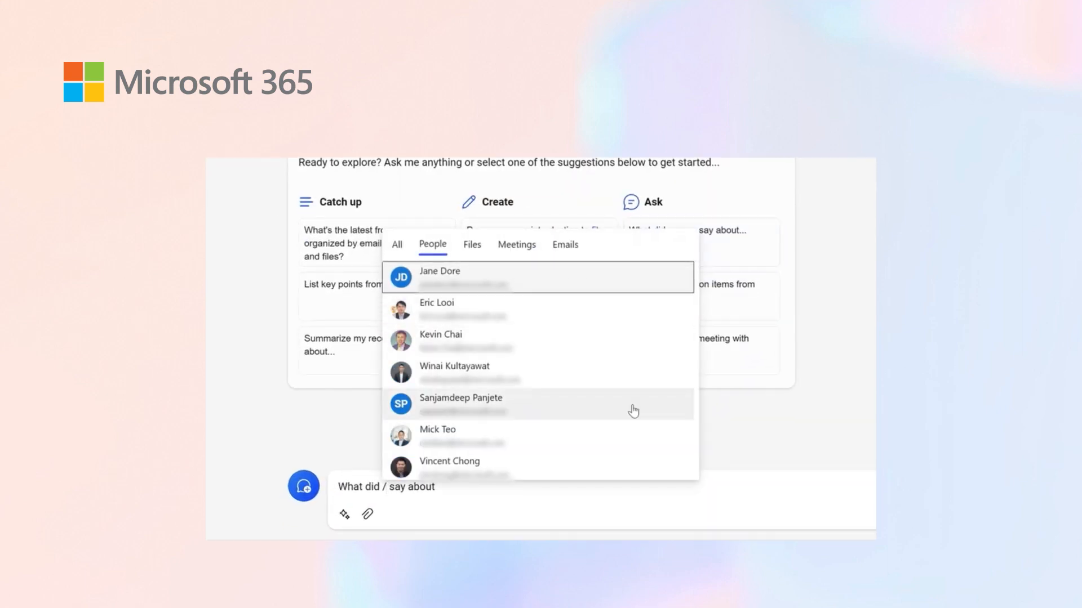
Step: Ask what Adele Vance said about the Northwind drone and review the answer
{"action": "type", "text": "adel"}
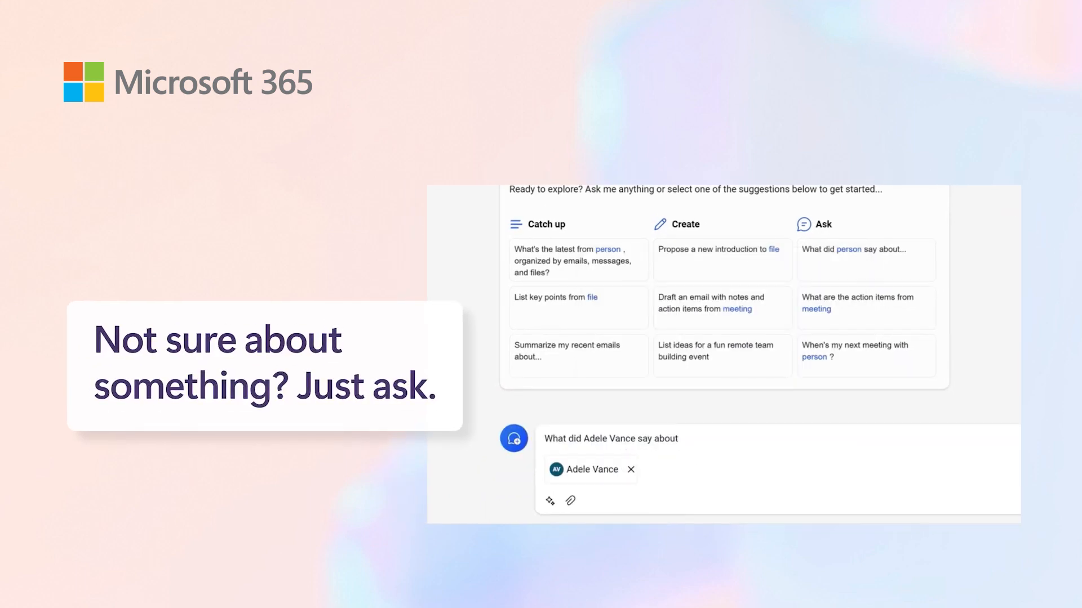
{"action": "type", "text": "northwi"}
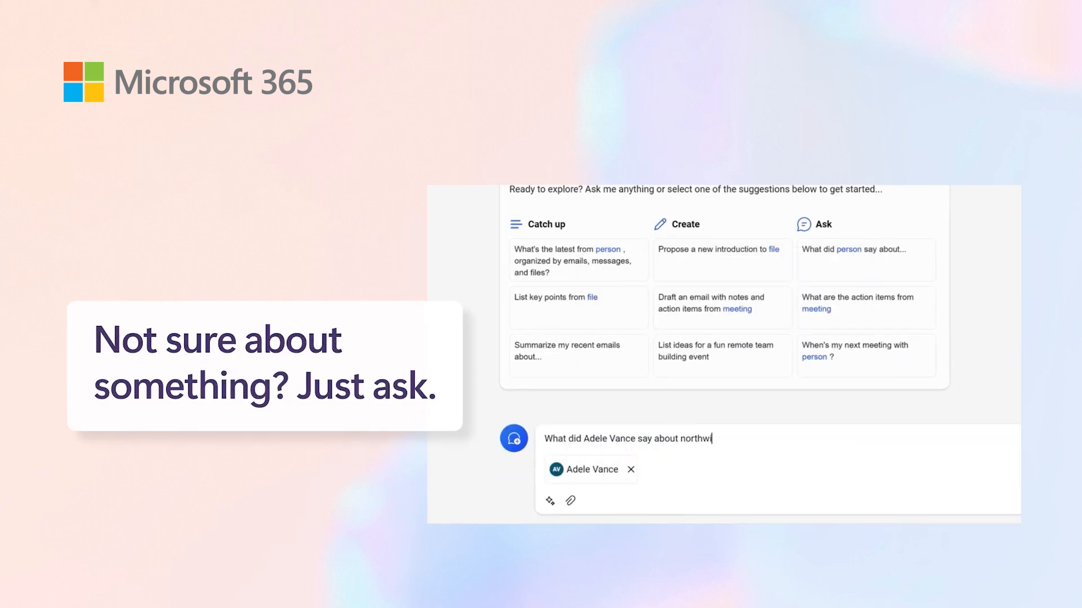
{"action": "key", "text": "Return"}
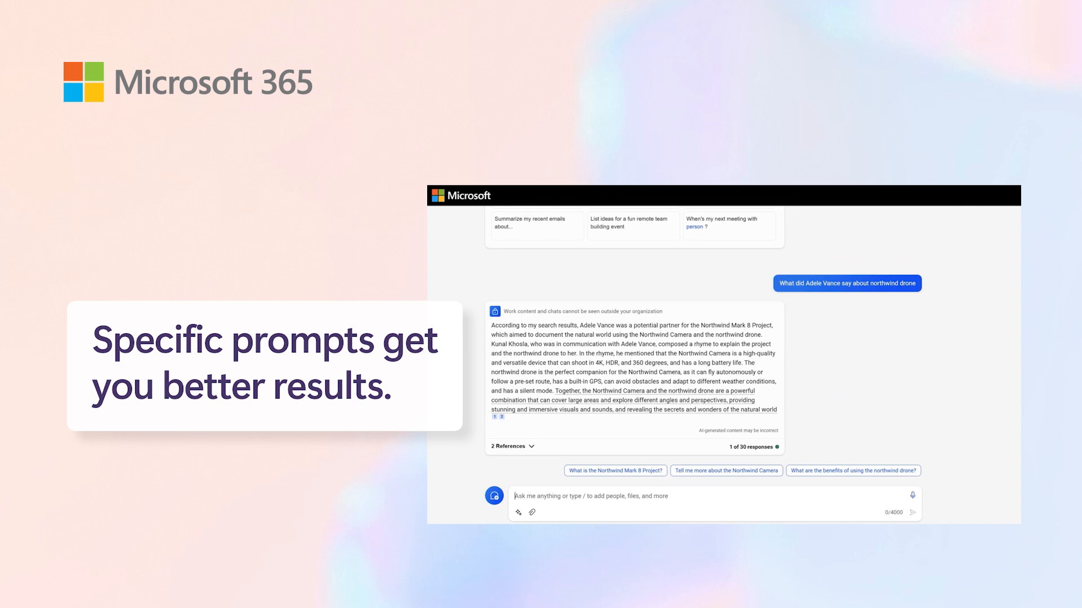
{"action": "scroll", "scroll_direction": "up", "scroll_amount": 3}
{"action": "type", "text": "What are the action items from /"}
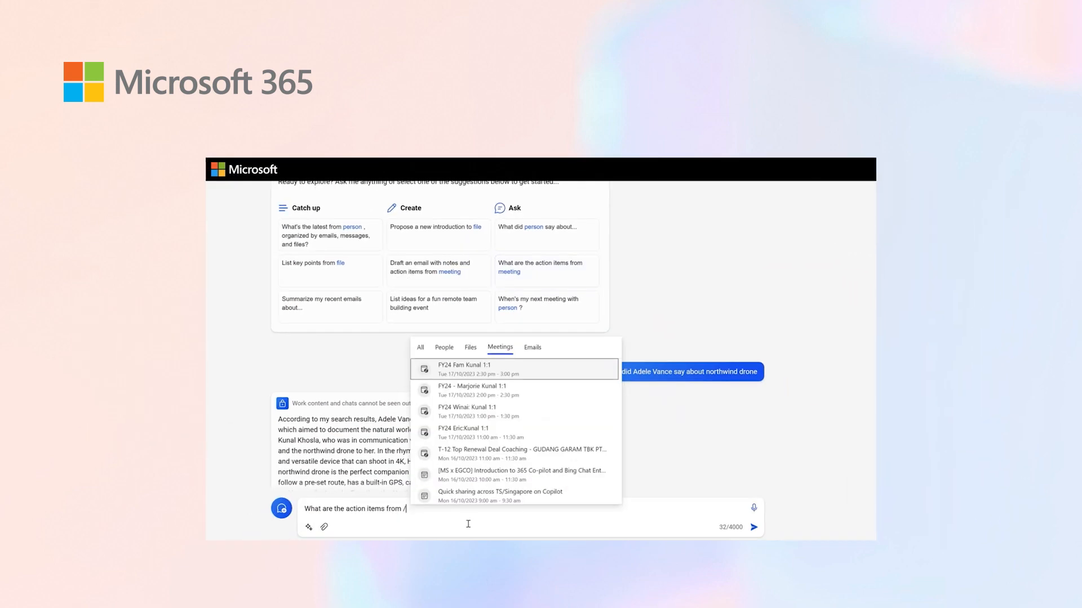
Step: List action items from Consoto Meeting 1 - D&I Program Plan and reveal its one reference
{"action": "left_click", "coordinate": [514, 369]}
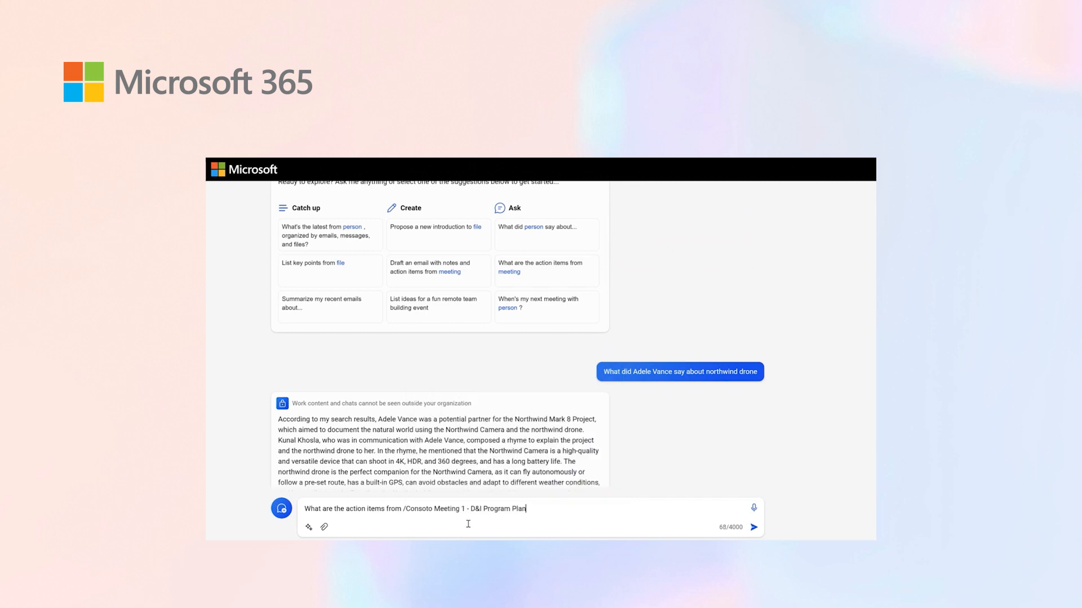
{"action": "left_click", "coordinate": [754, 526]}
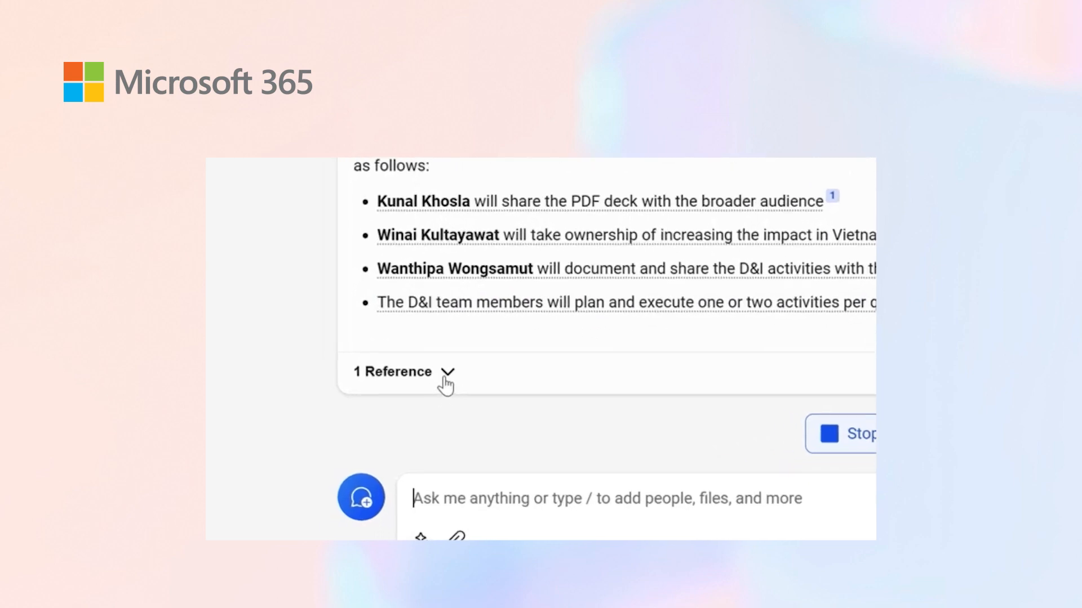
{"action": "left_click", "coordinate": [448, 372]}
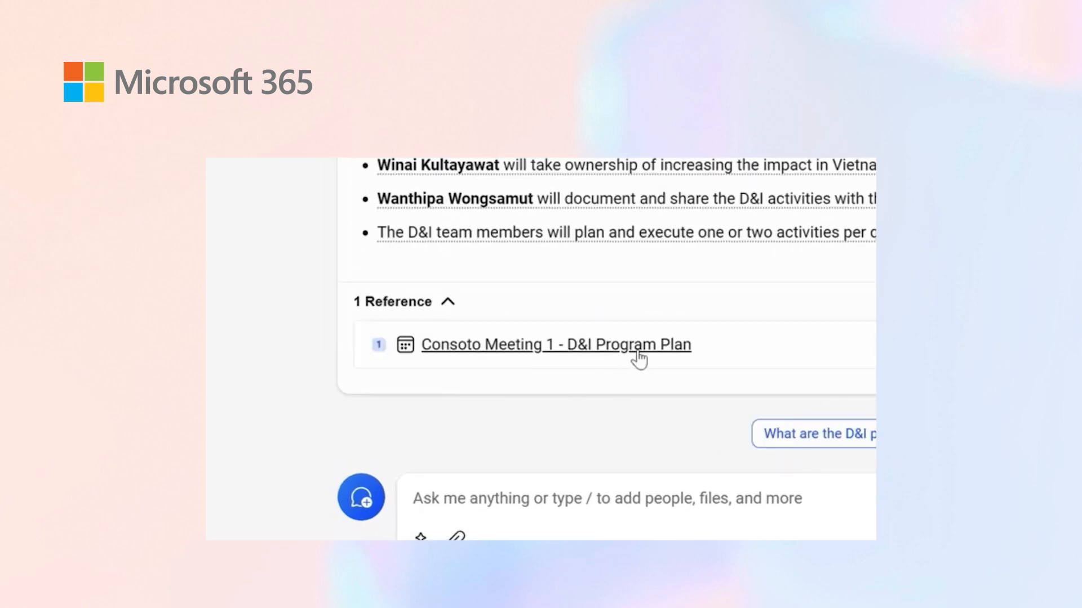
Step: Open the D&I Program Plan meeting in Teams and view its Recap
{"action": "left_click", "coordinate": [555, 345]}
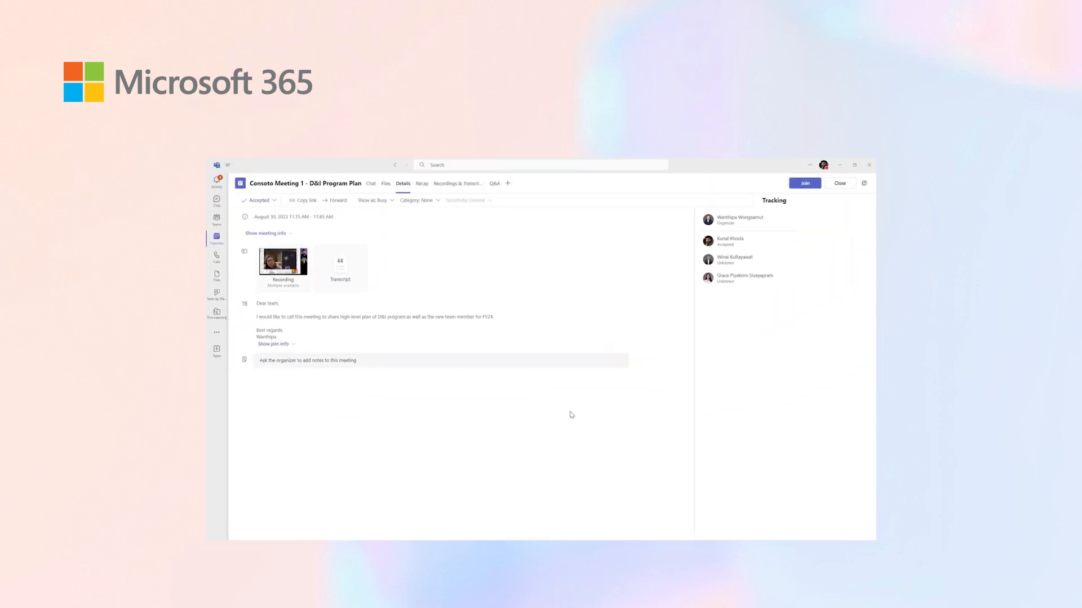
{"action": "mouse_move", "coordinate": [434, 214]}
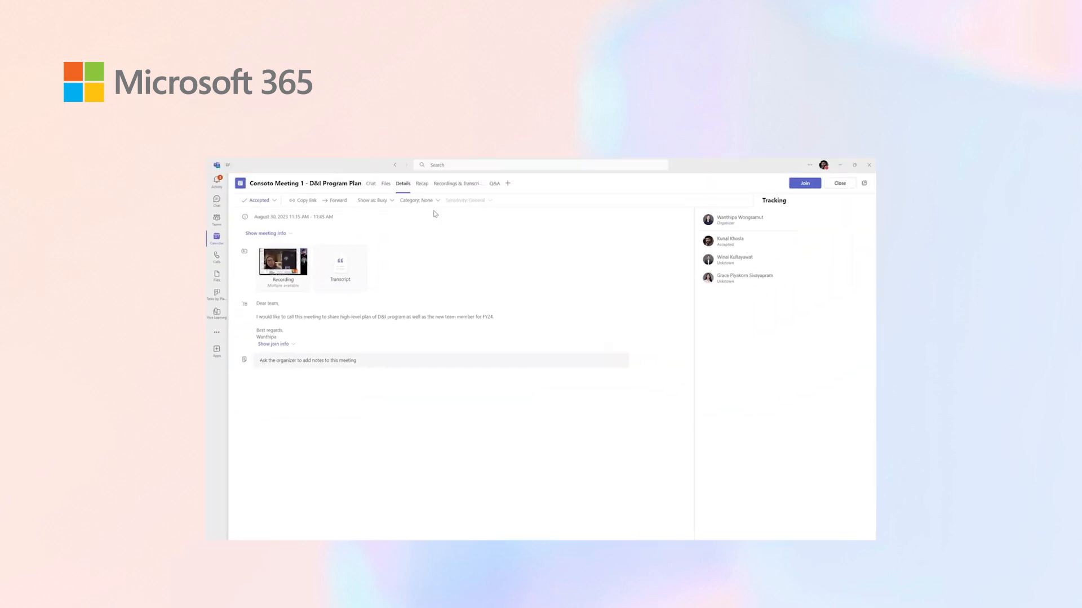
{"action": "left_click", "coordinate": [421, 184]}
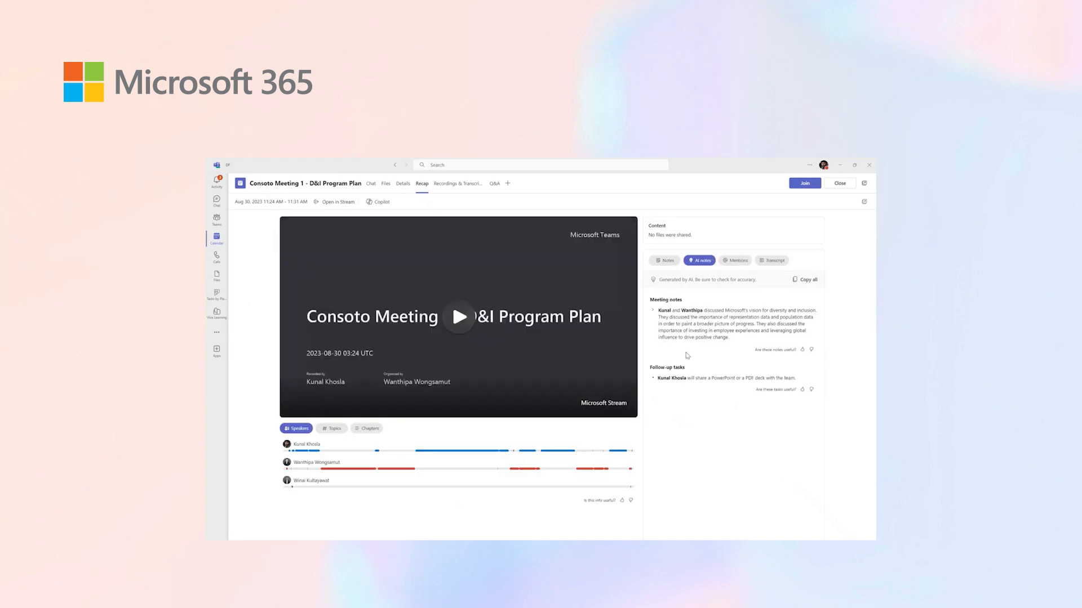
{"action": "mouse_move", "coordinate": [748, 388]}
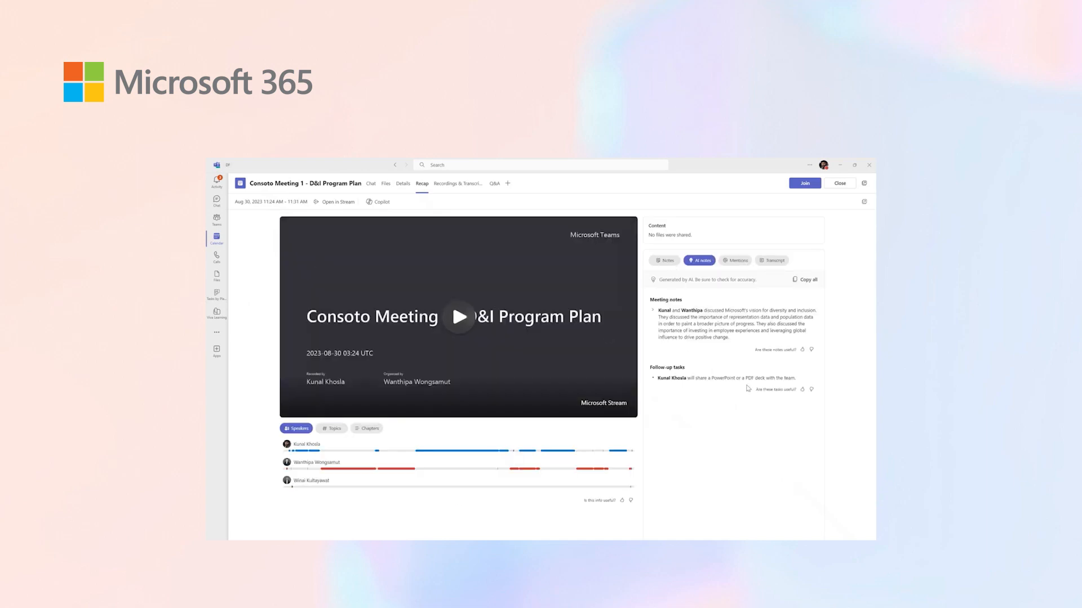
Step: Expand the full Meeting notes in the recap, then return to the Copilot action-items answer
{"action": "left_click", "coordinate": [653, 309]}
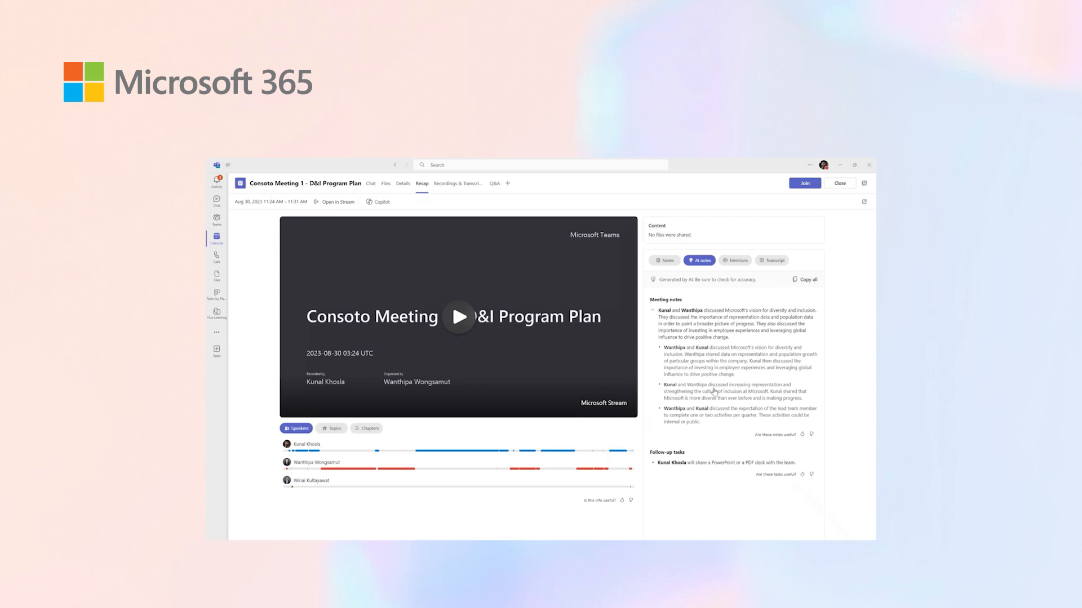
{"action": "mouse_move", "coordinate": [711, 429]}
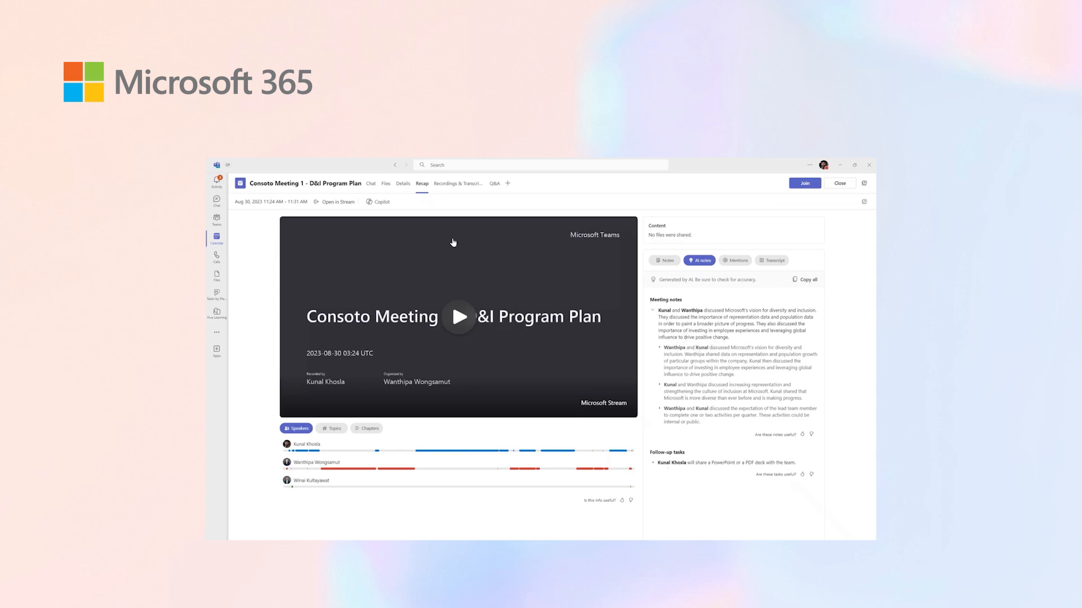
{"action": "left_click", "coordinate": [378, 201]}
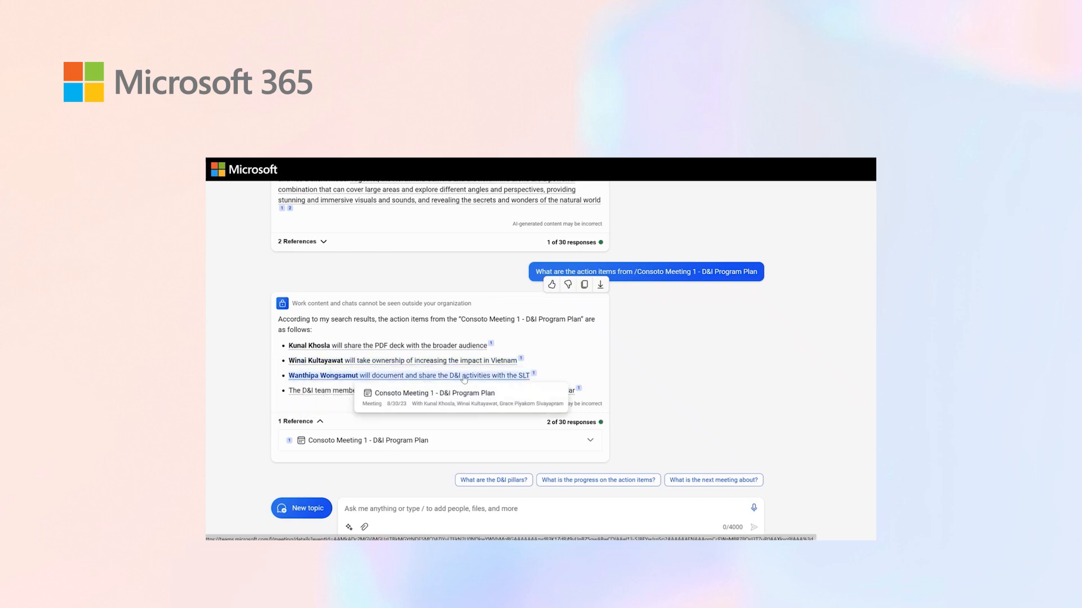
{"action": "mouse_move", "coordinate": [667, 381]}
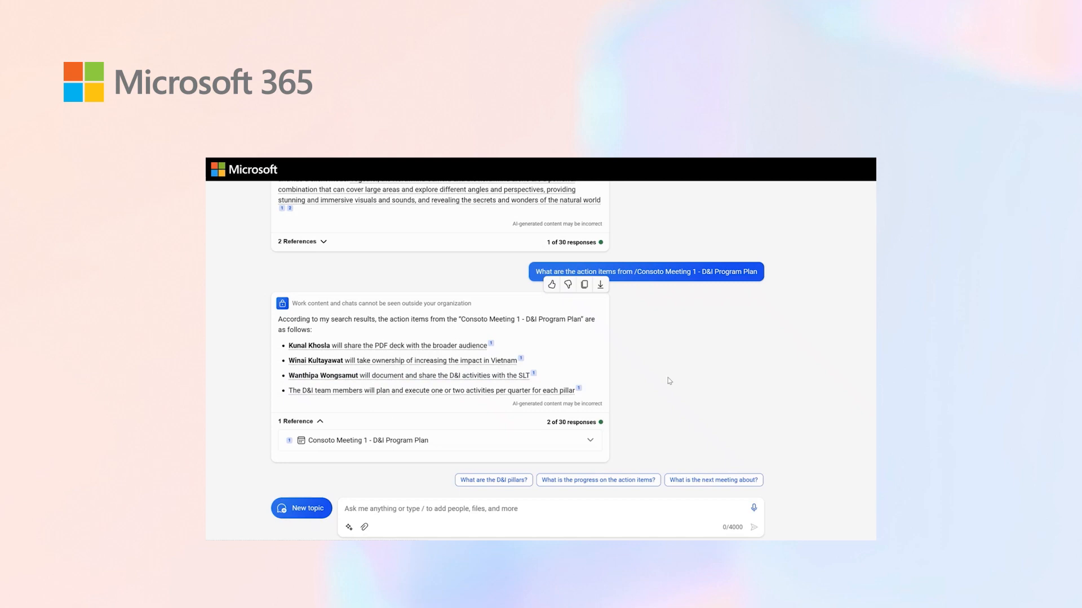
{"action": "mouse_move", "coordinate": [691, 383]}
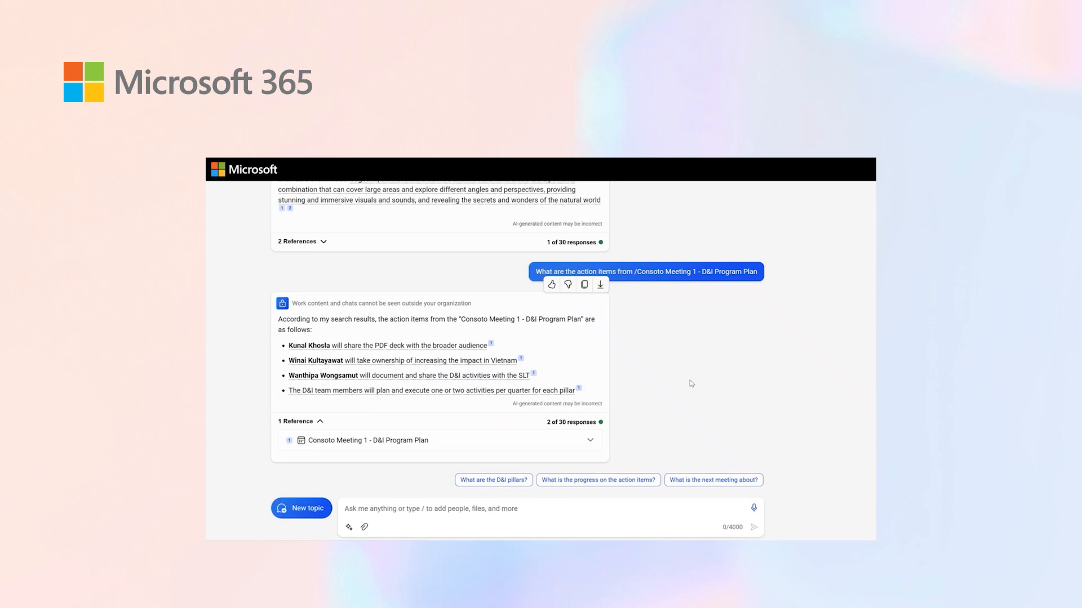